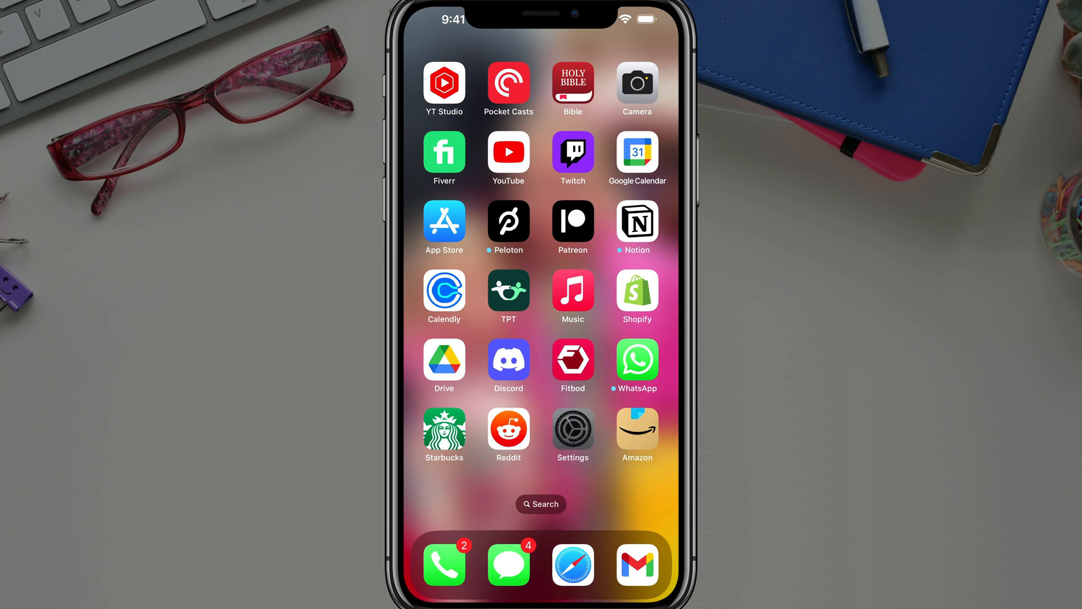
# - Launch Settings from the home screen and open the Apple ID banner page
pyautogui.click(572, 429)
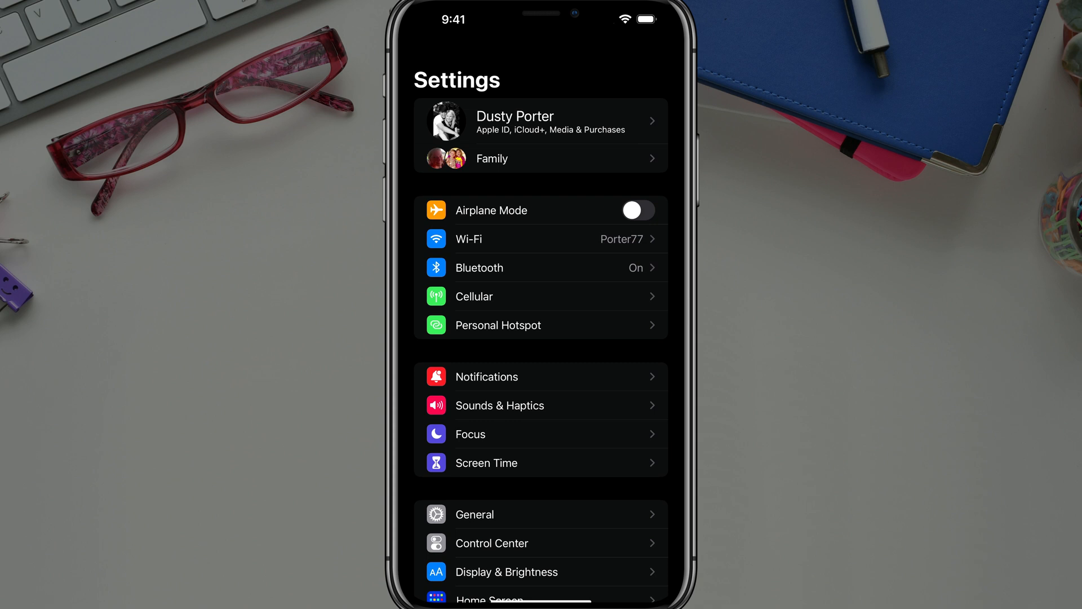
pyautogui.click(540, 122)
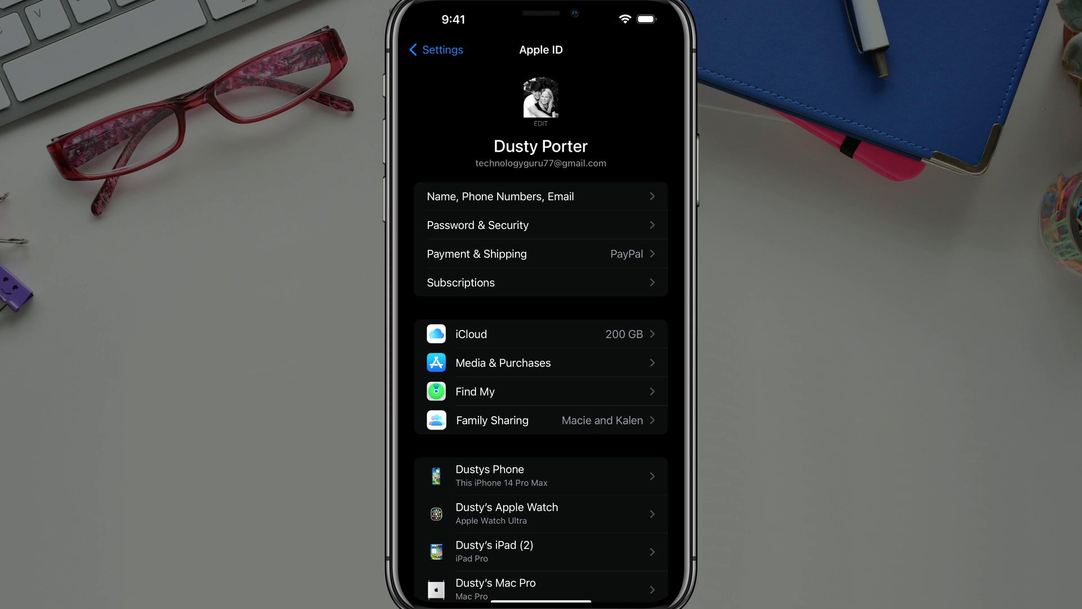
# - Open iCloud from the Apple ID account page
pyautogui.click(540, 333)
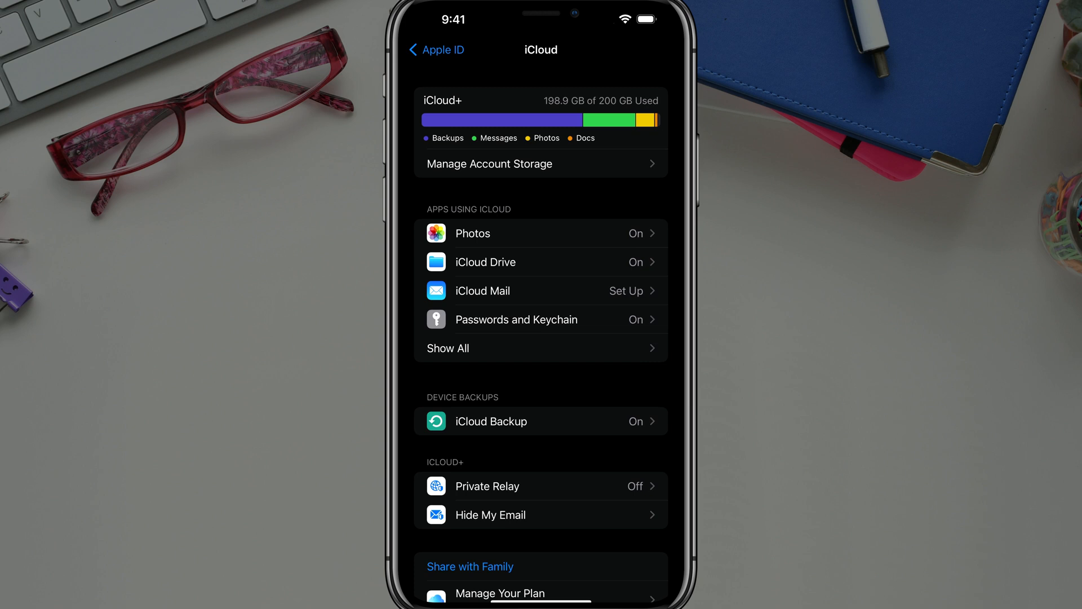
pyautogui.scroll(-3)
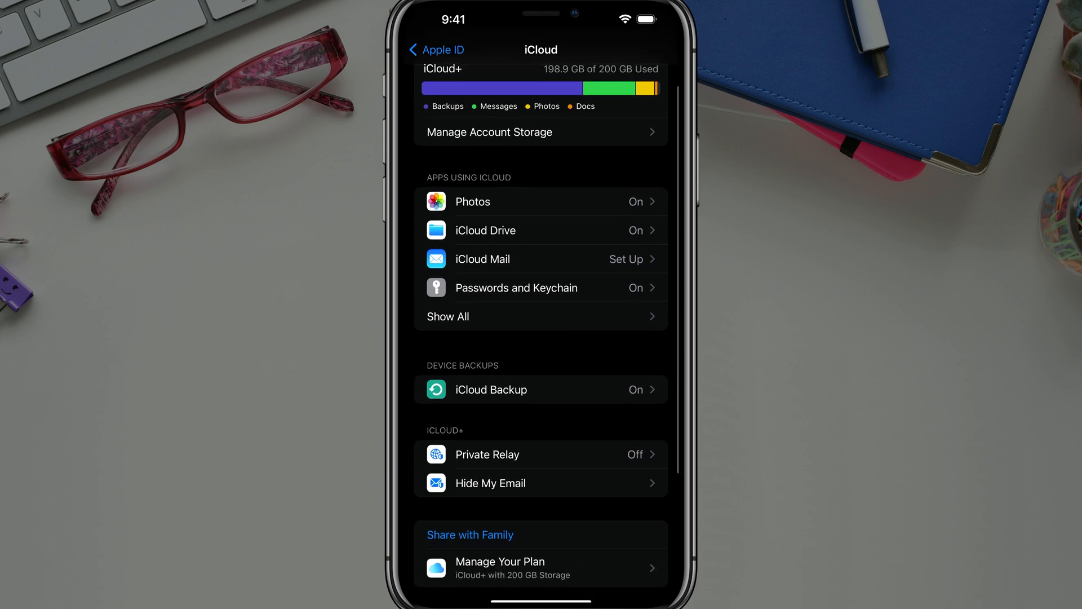
pyautogui.scroll(-3)
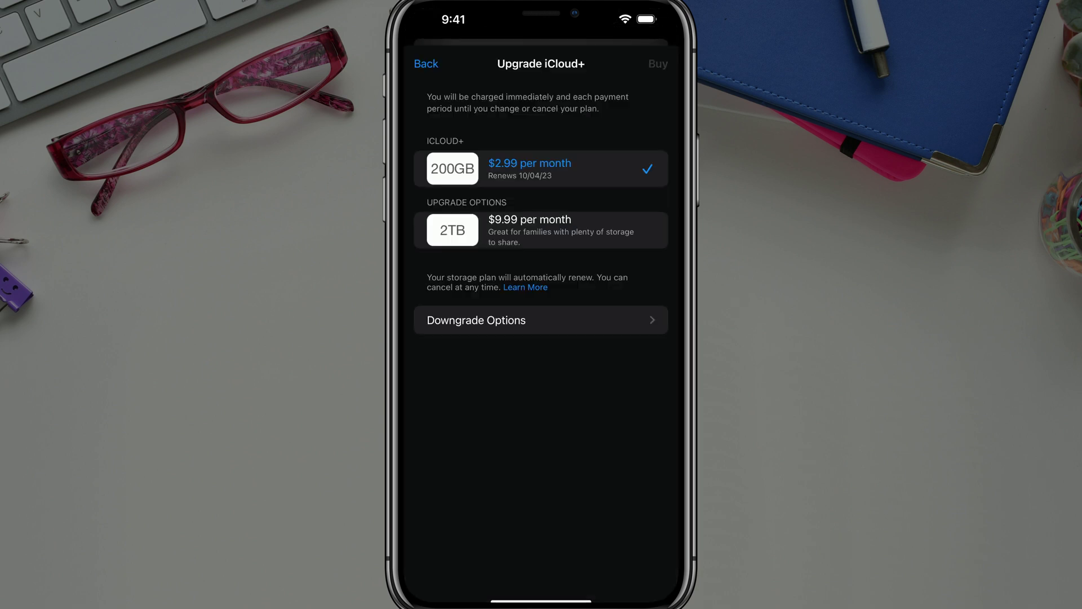
pyautogui.click(425, 63)
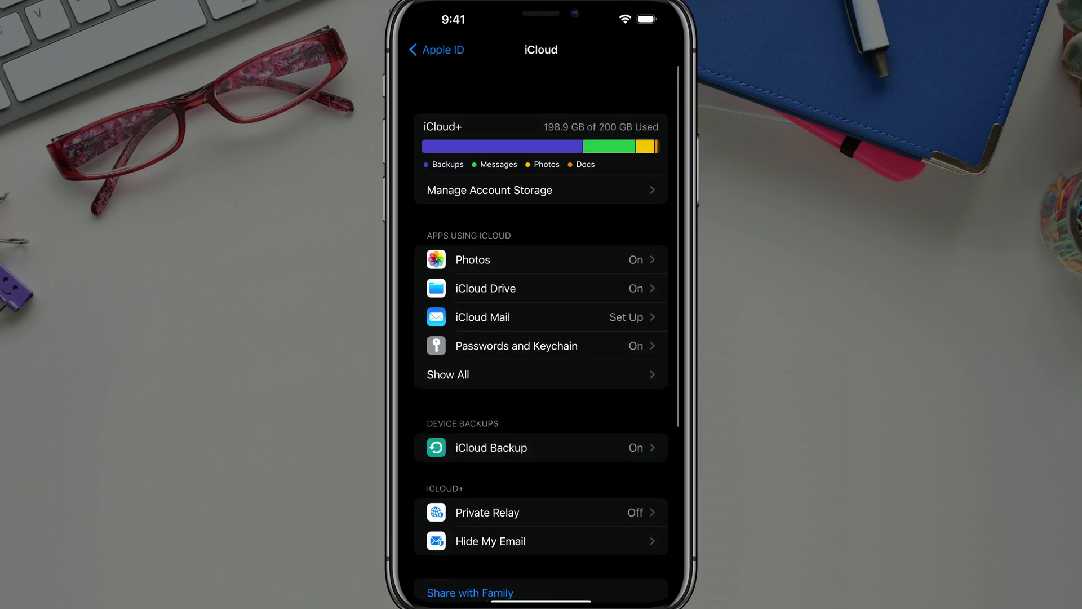
pyautogui.scroll(-3)
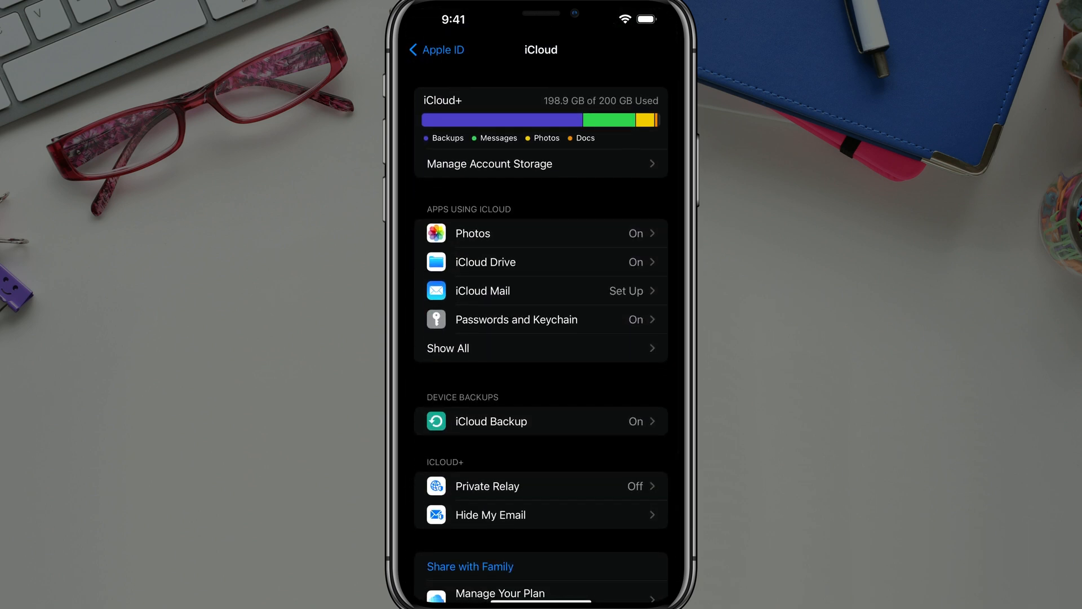
# - Scroll through the iPhone's backup details, including backup size and per-app toggles
pyautogui.scroll(-3)
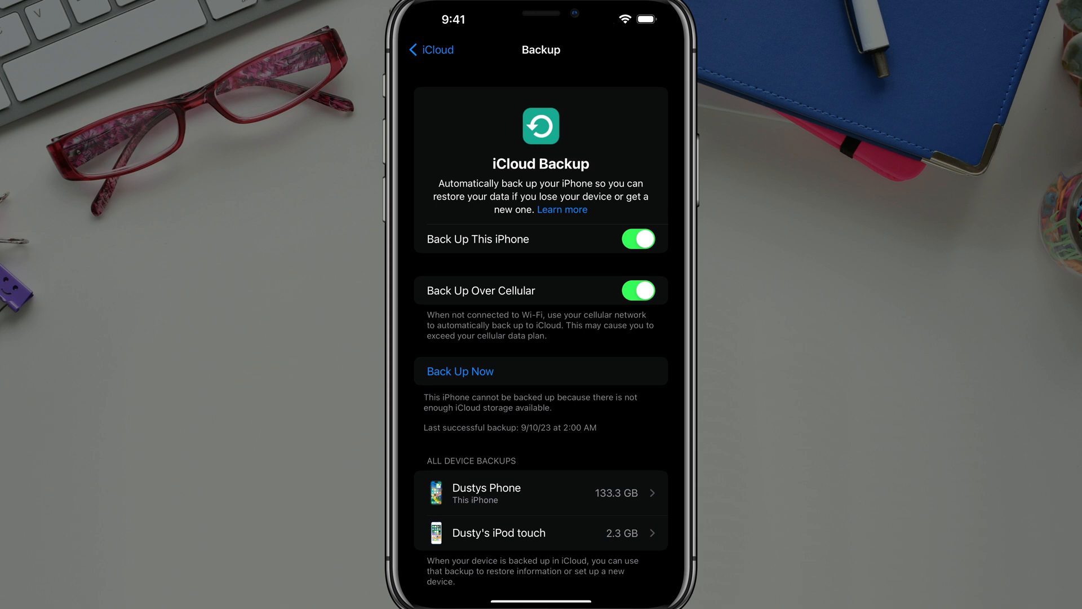
pyautogui.scroll(-3)
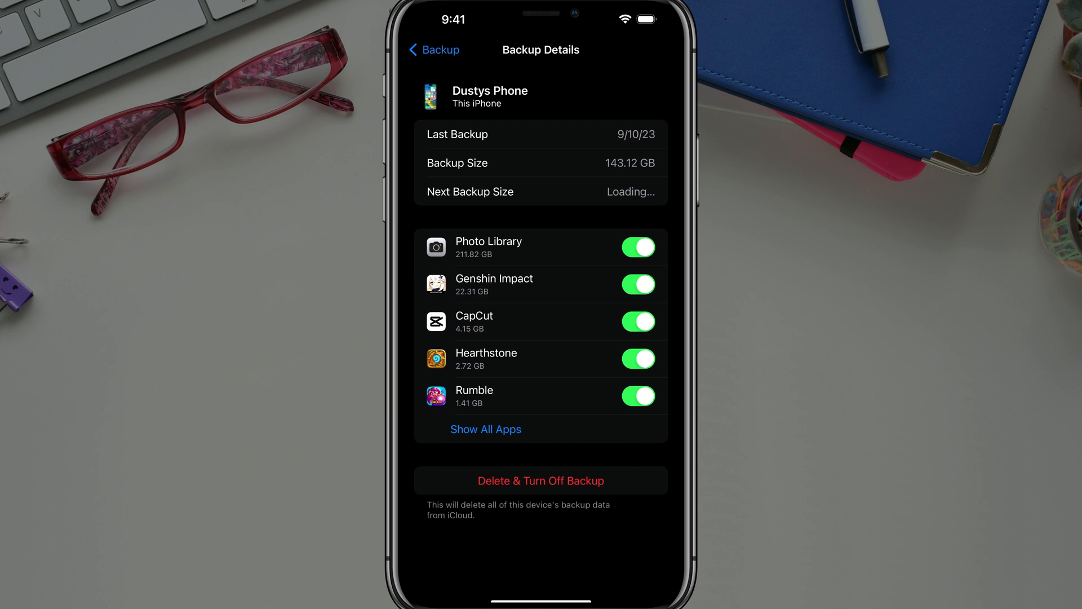
pyautogui.click(433, 49)
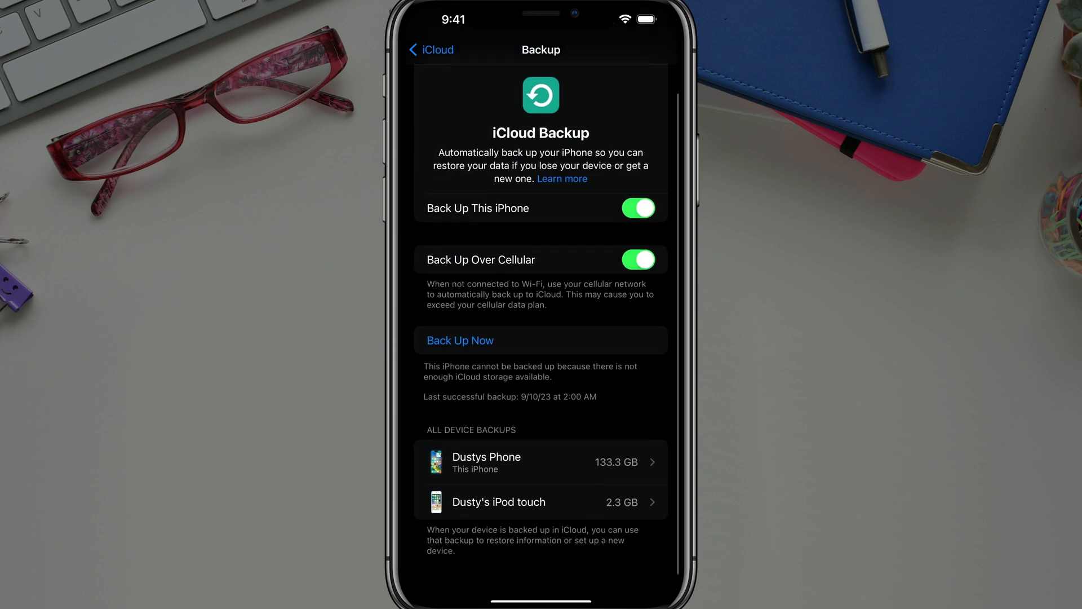
# - Browse the full Apps Using iCloud list via Show All, then return to iCloud
pyautogui.click(431, 49)
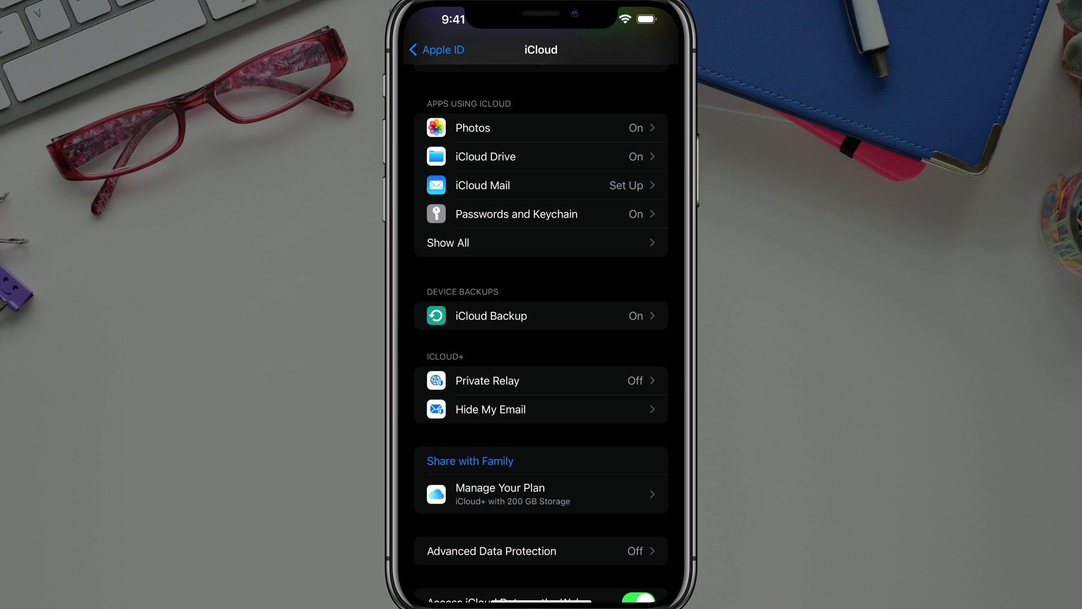
pyautogui.click(448, 242)
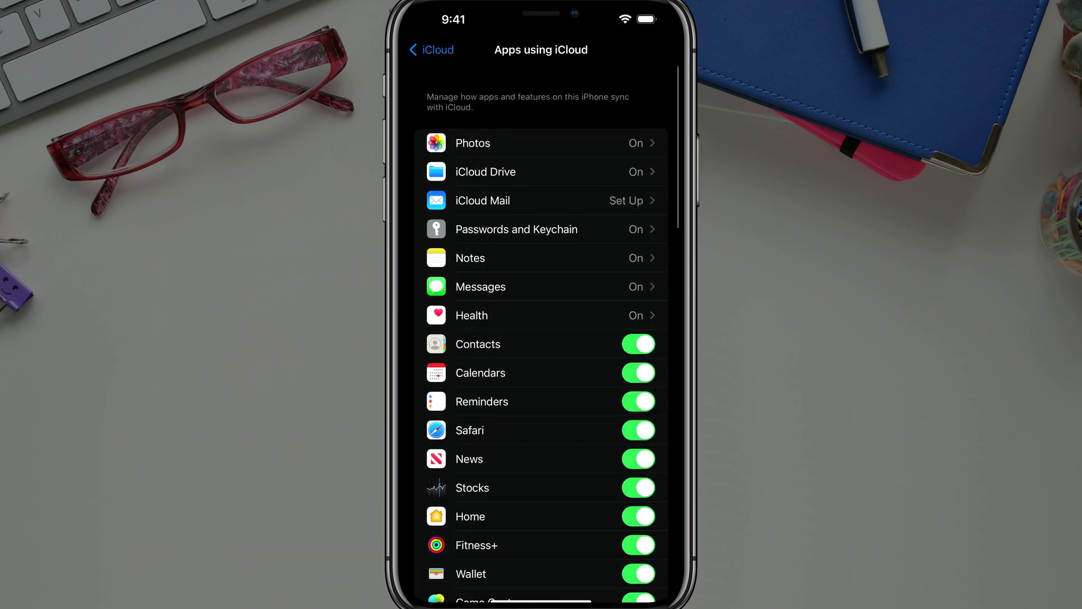
pyautogui.scroll(-3)
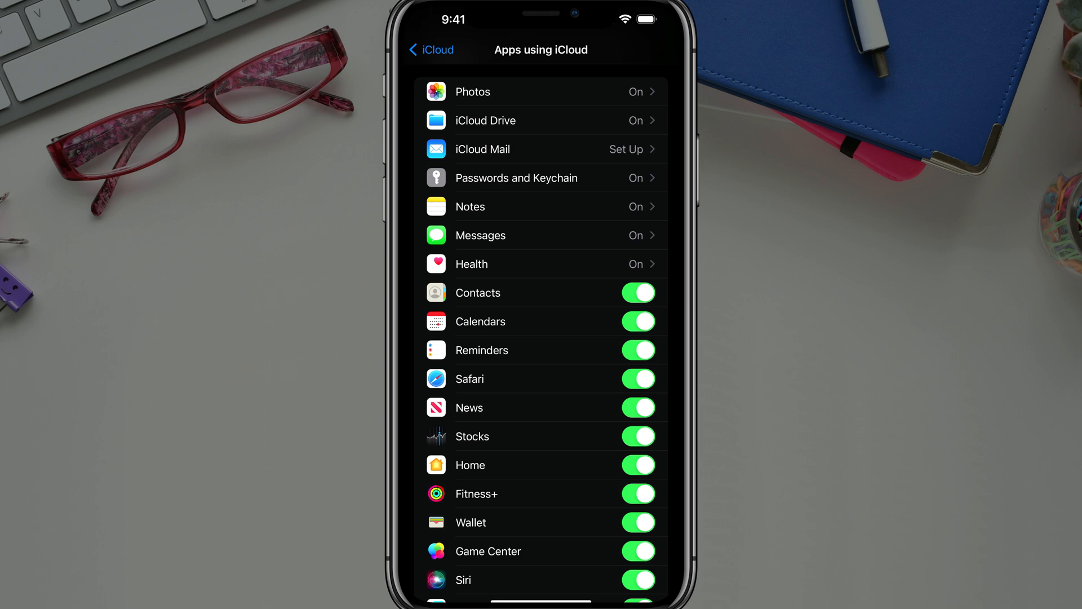
pyautogui.click(638, 293)
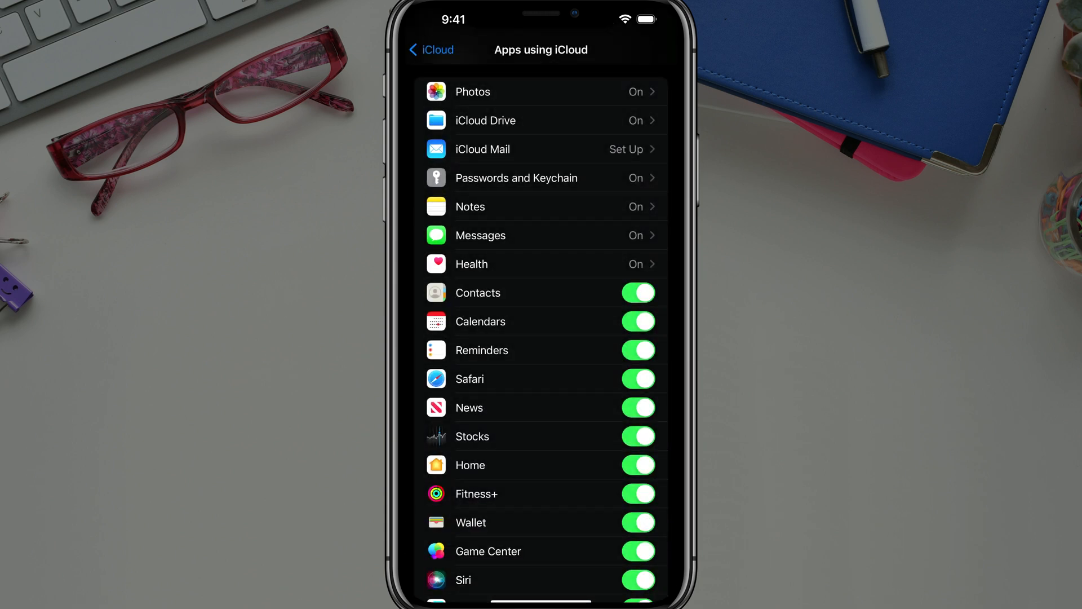
pyautogui.scroll(-3)
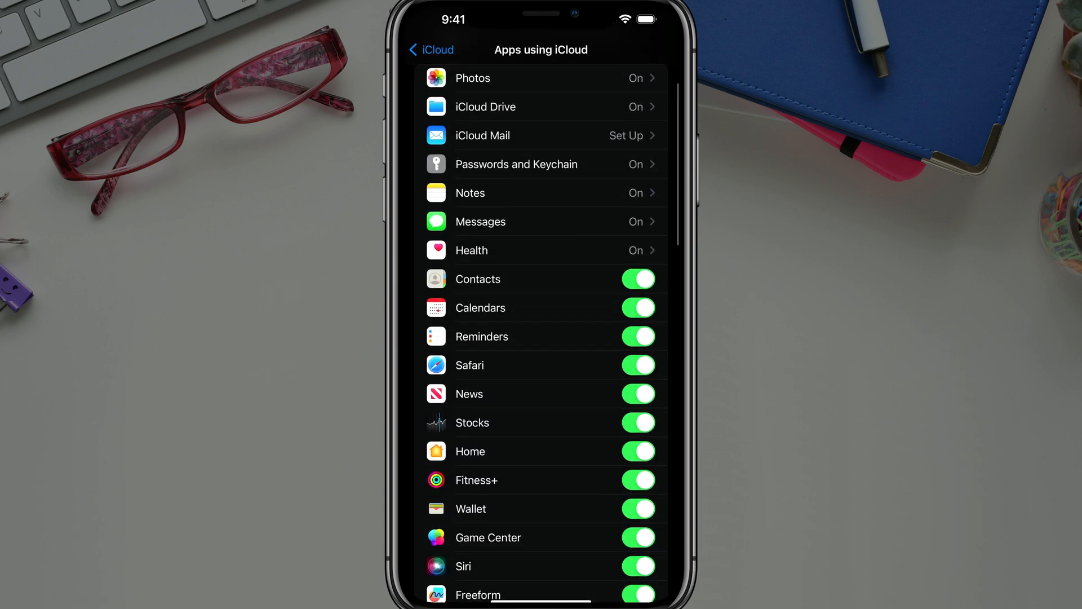
pyautogui.scroll(-3)
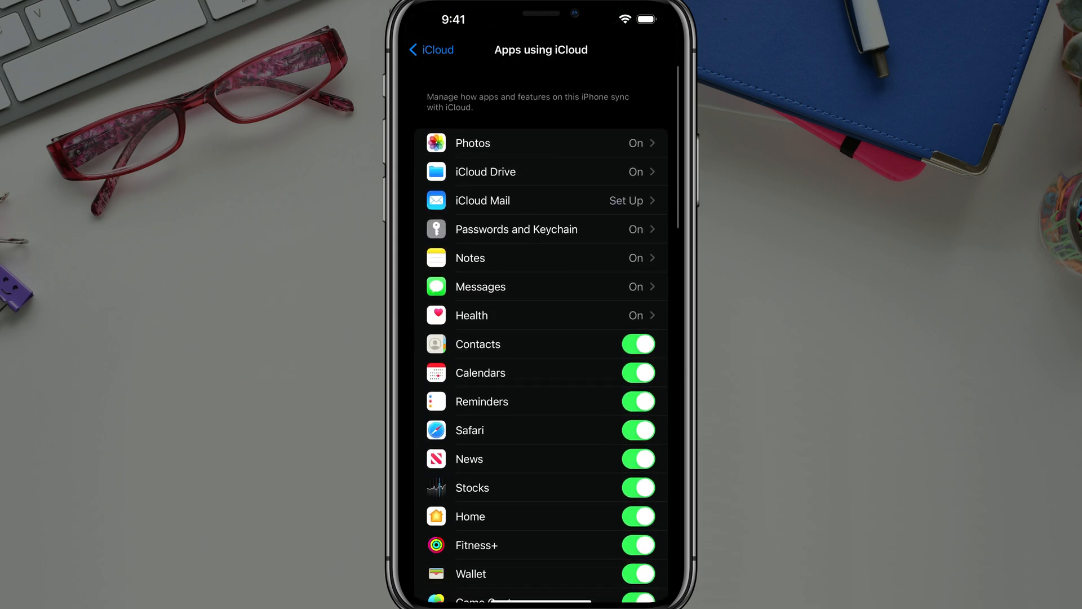
pyautogui.click(431, 49)
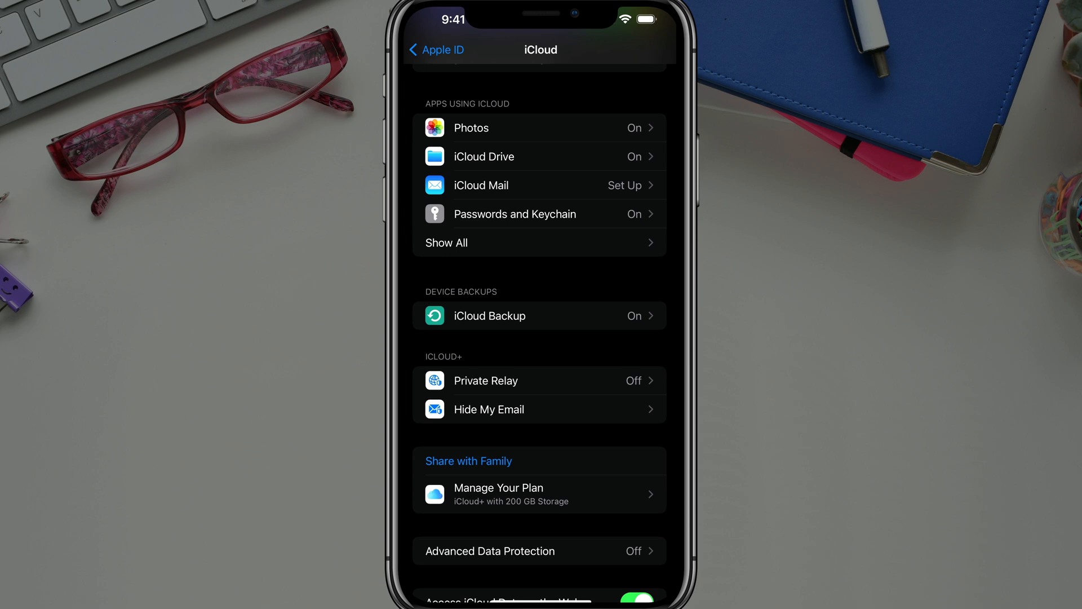